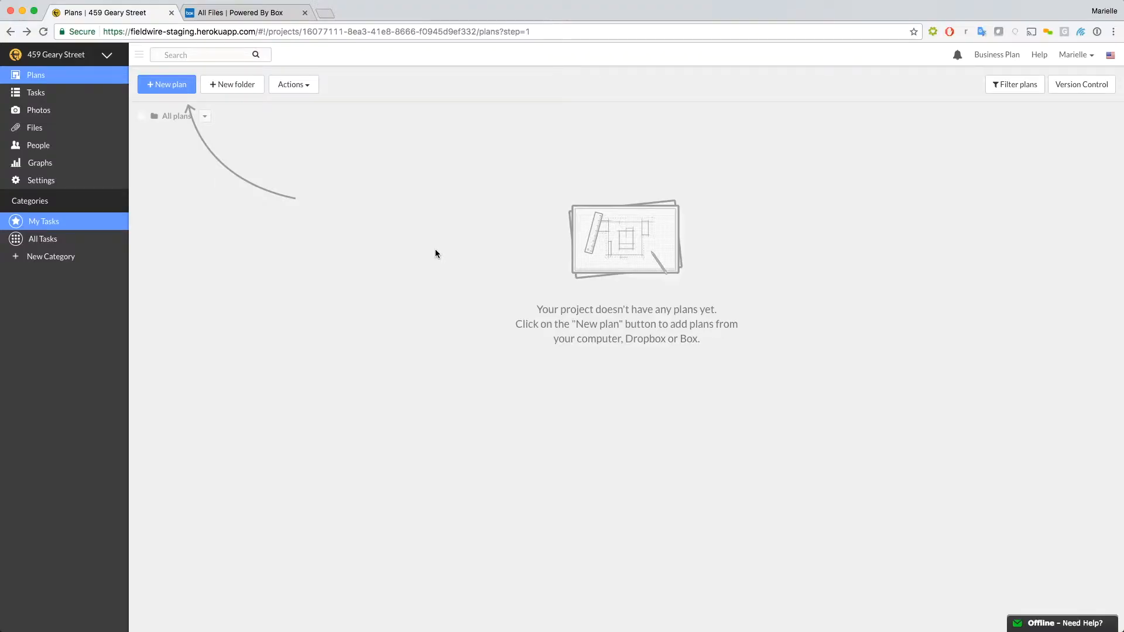
Step: Start a new plan upload using Box 2-Way Sync as the source and connect to Box
left_click(166, 84)
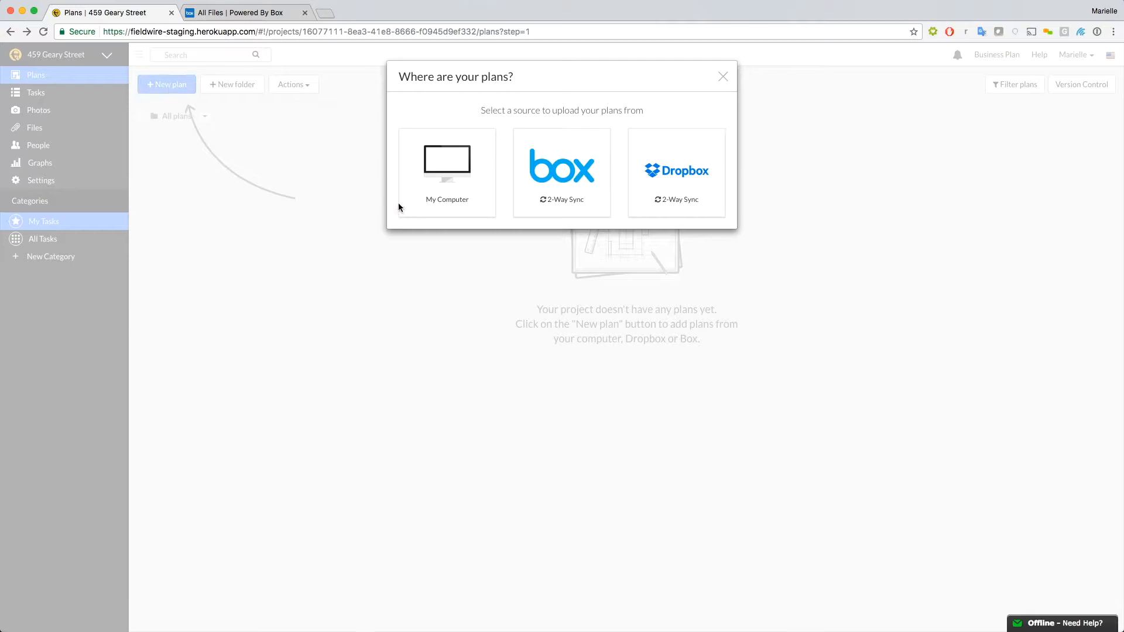
left_click(561, 172)
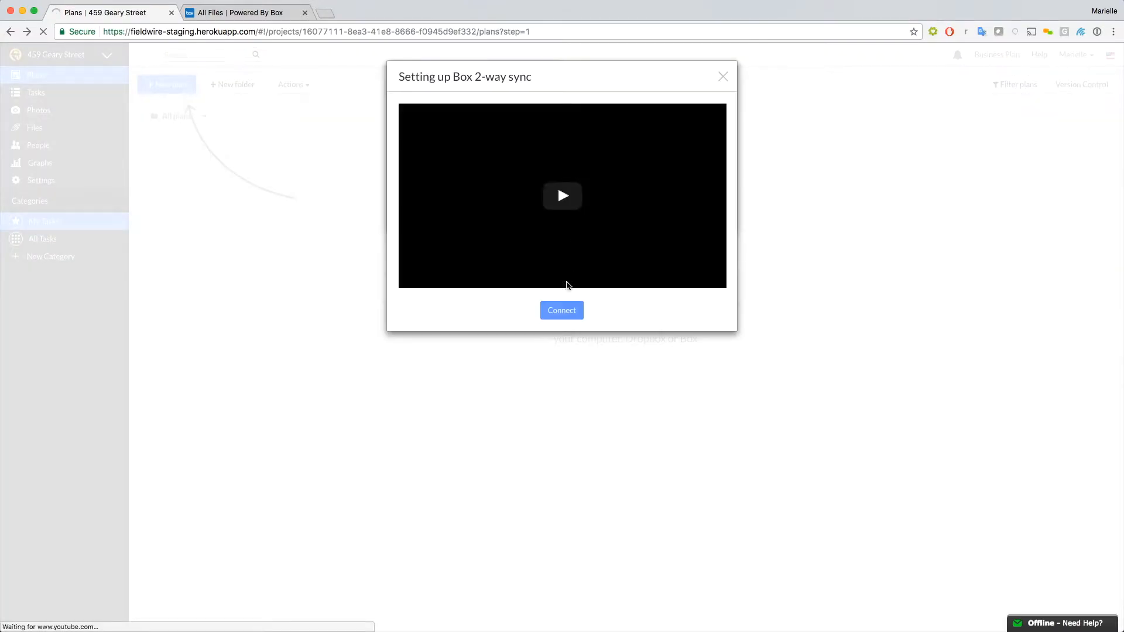
left_click(561, 310)
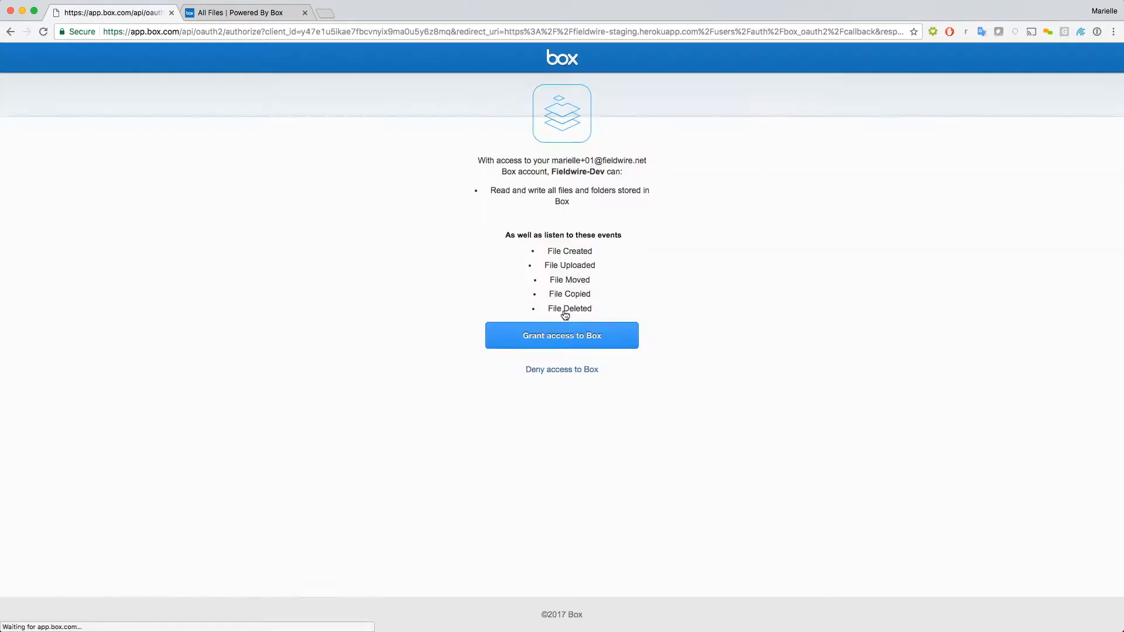
Step: Grant Fieldwire access to the Box account and return to the Plans page
left_click(561, 336)
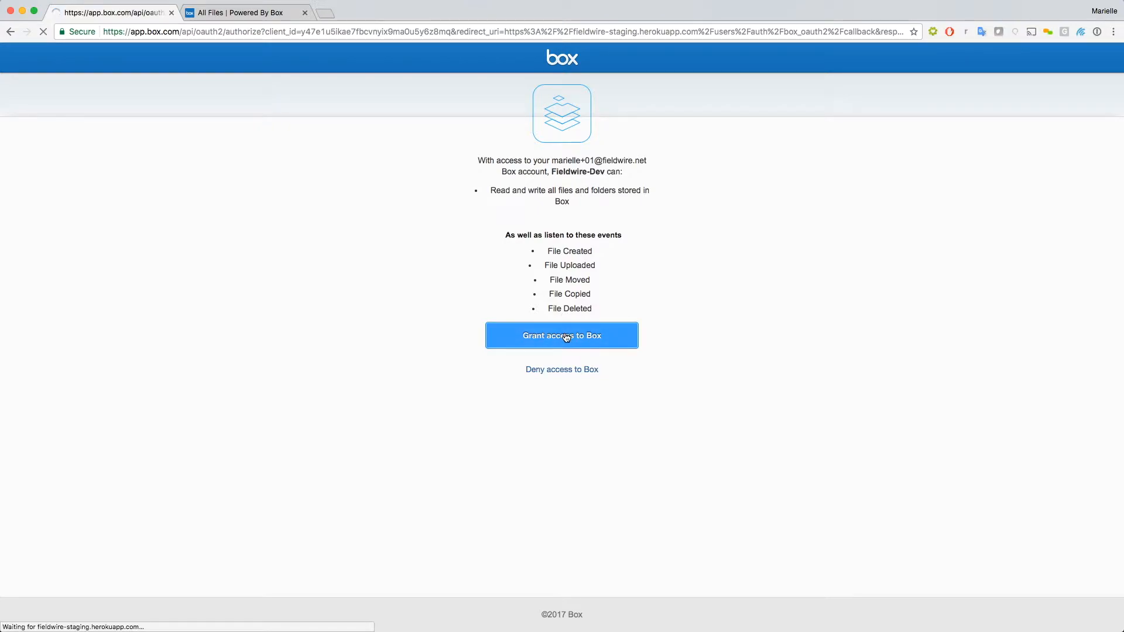
left_click(561, 336)
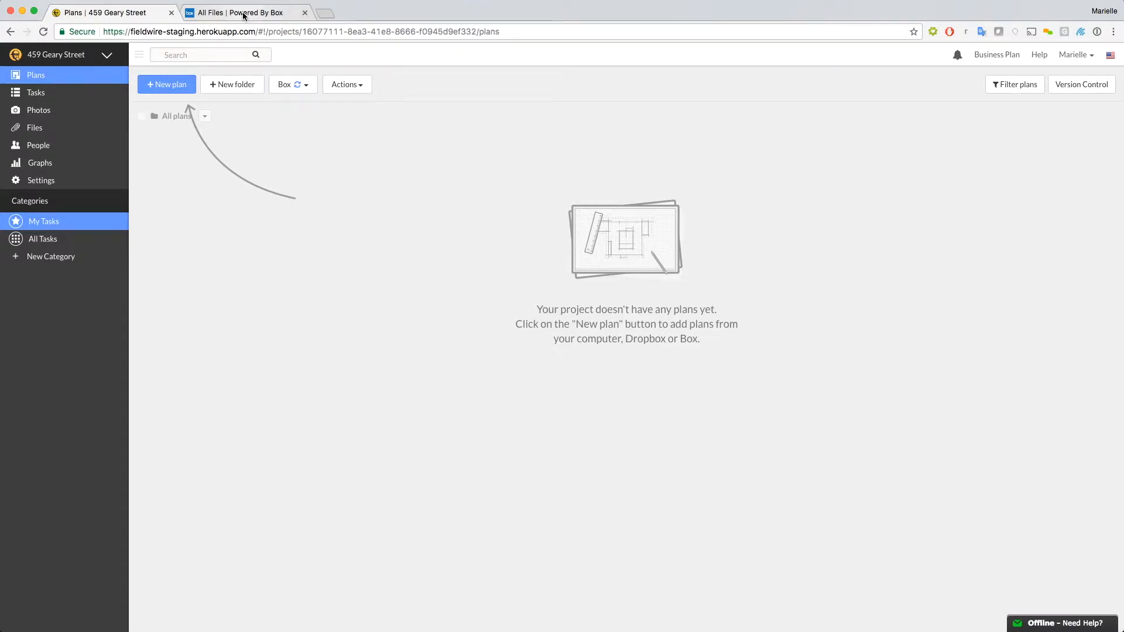
Step: In Box, navigate into Fieldwire > 459 Geary Street > Plans
left_click(246, 12)
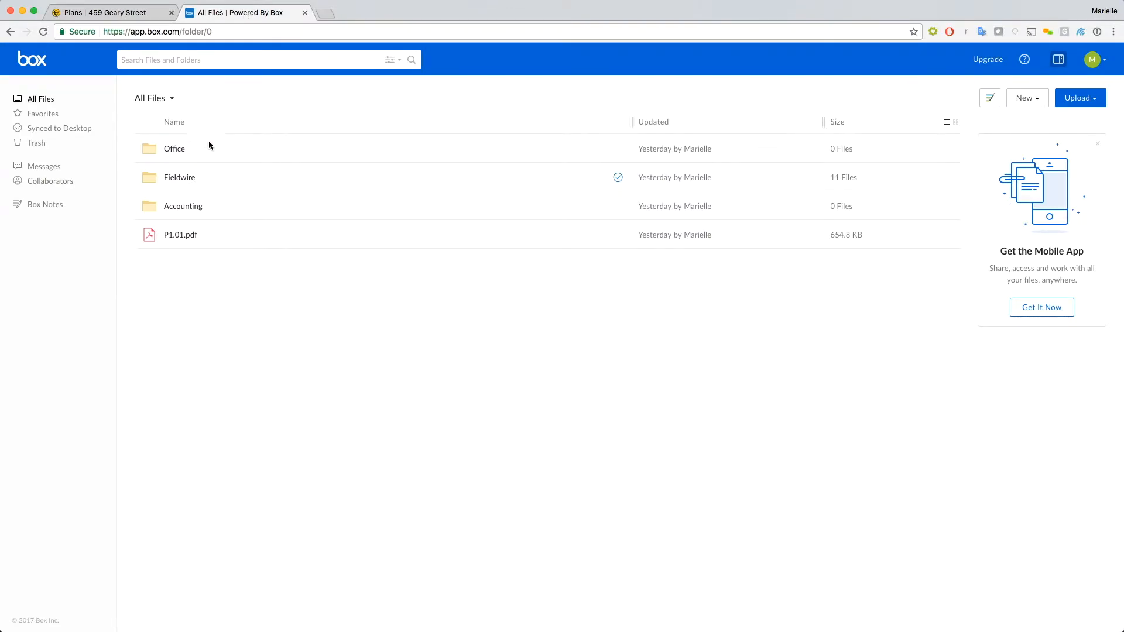
mouse_move(180, 178)
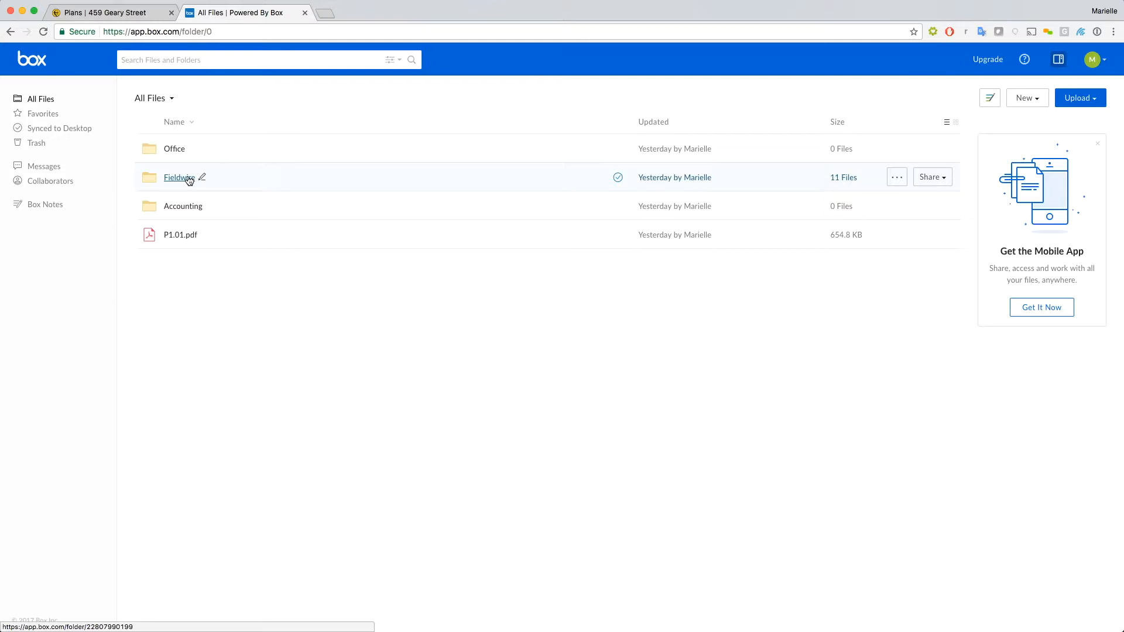
left_click(178, 177)
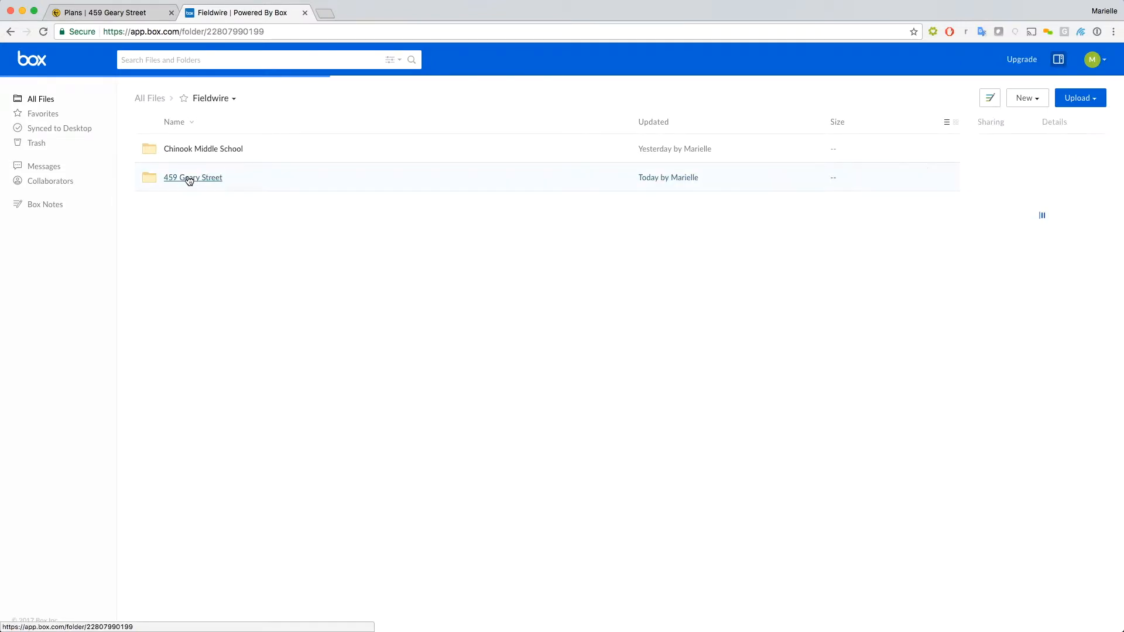
left_click(192, 177)
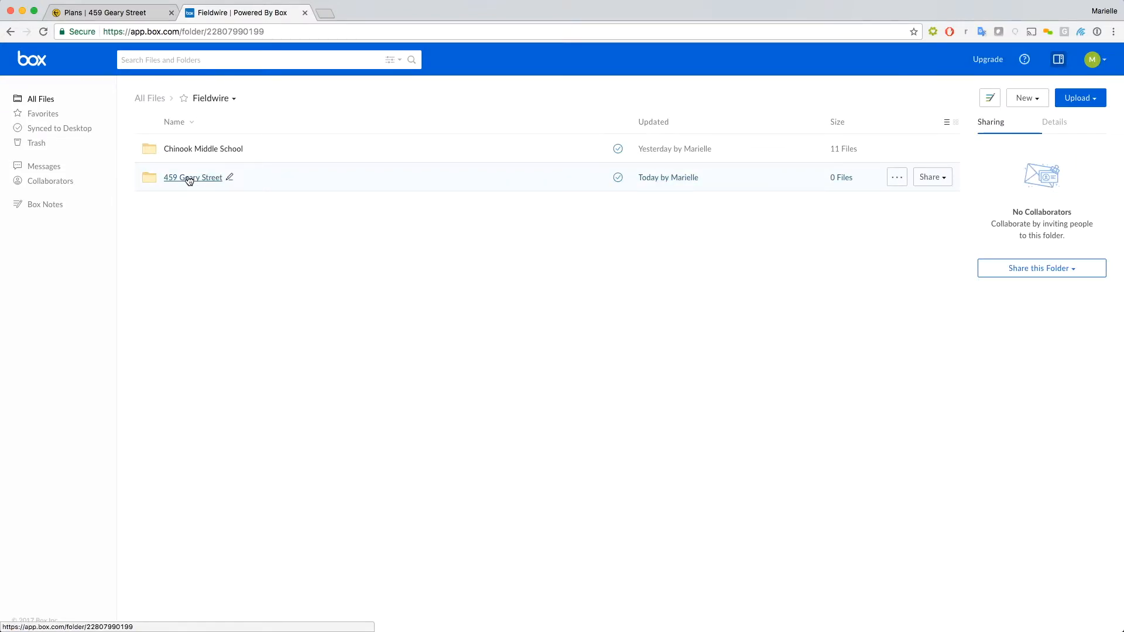
left_click(191, 176)
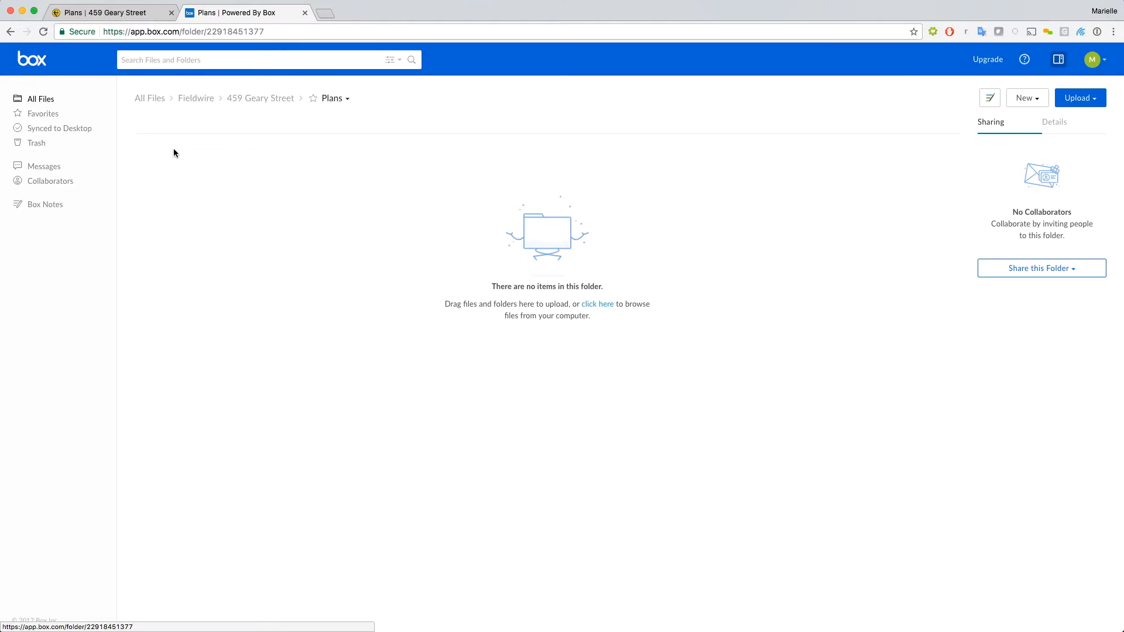
mouse_move(693, 173)
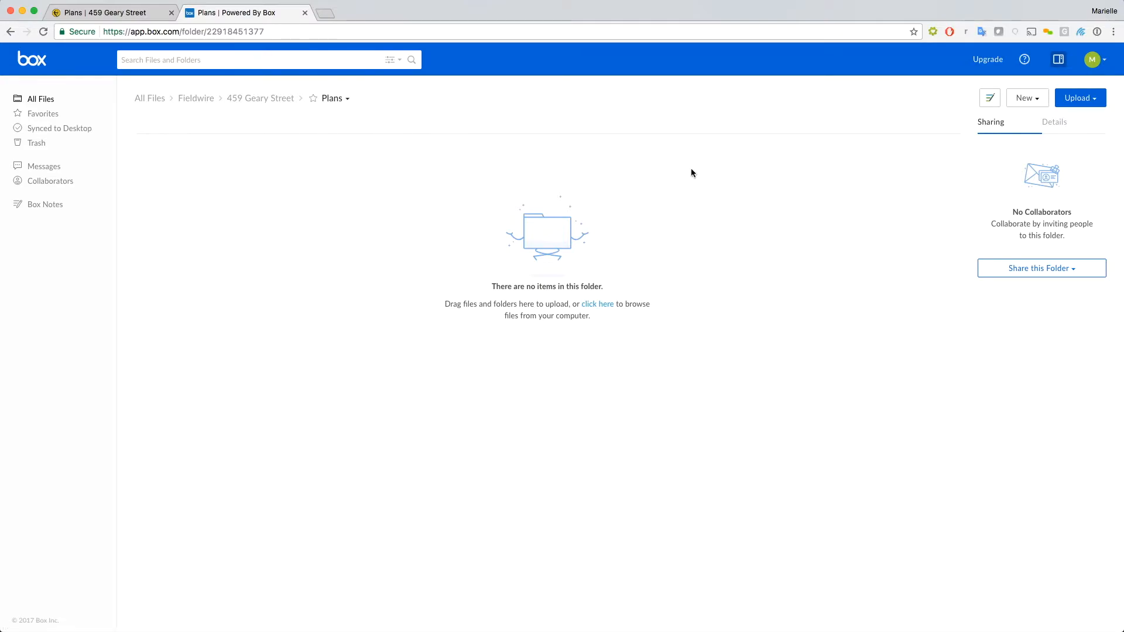
Step: Create a new folder named Architectural inside Plans and return to Fieldwire
left_click(1026, 97)
type("Architectur")
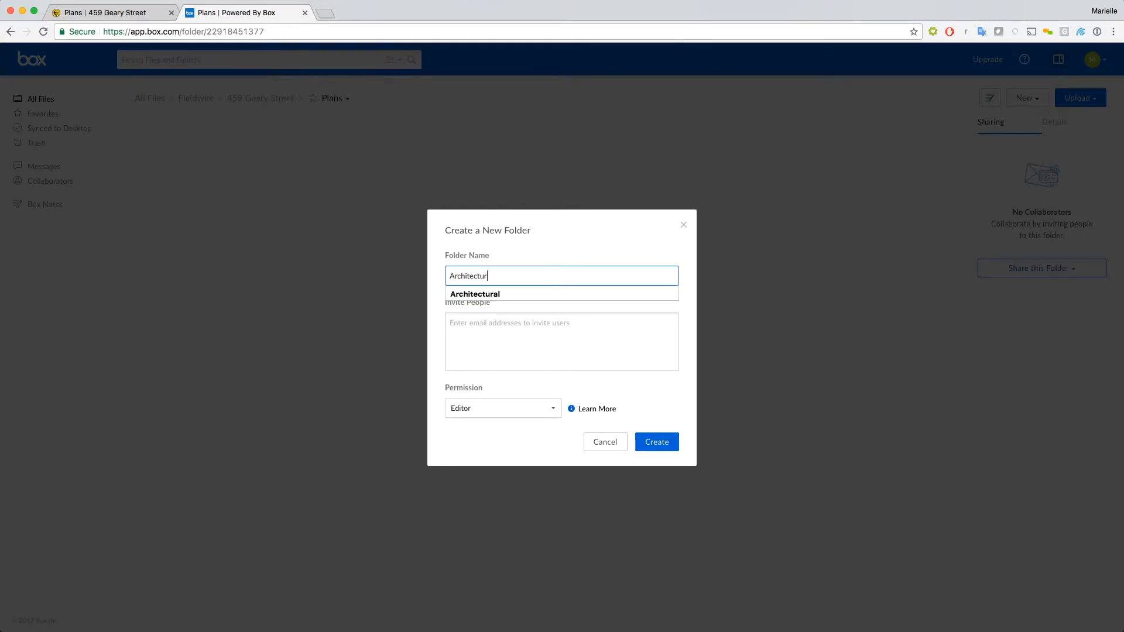
left_click(656, 441)
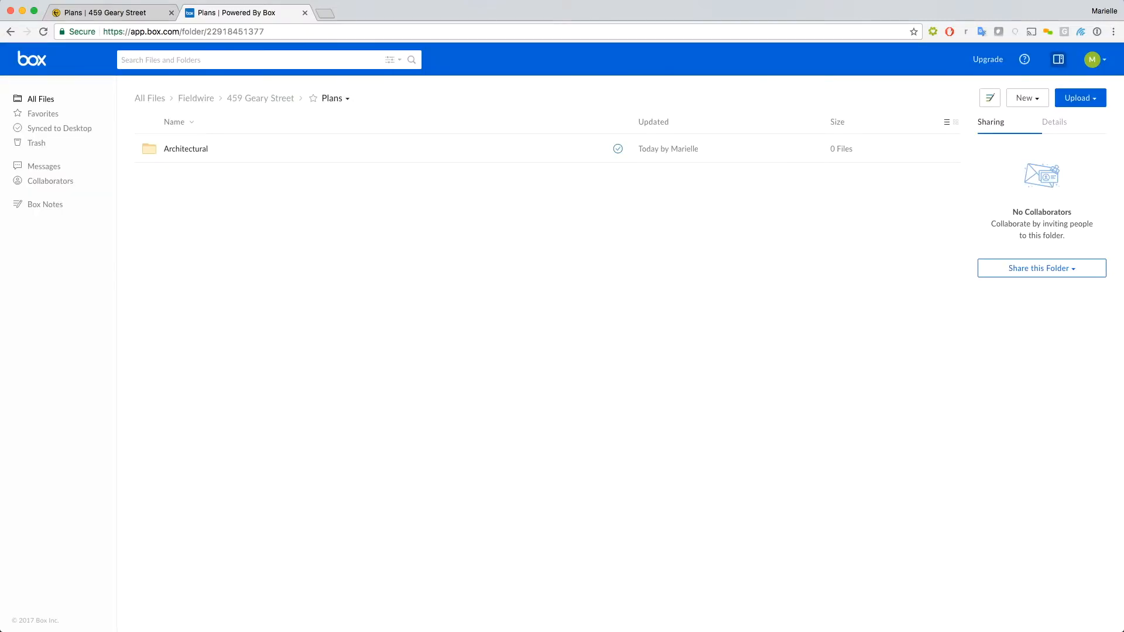
left_click(107, 12)
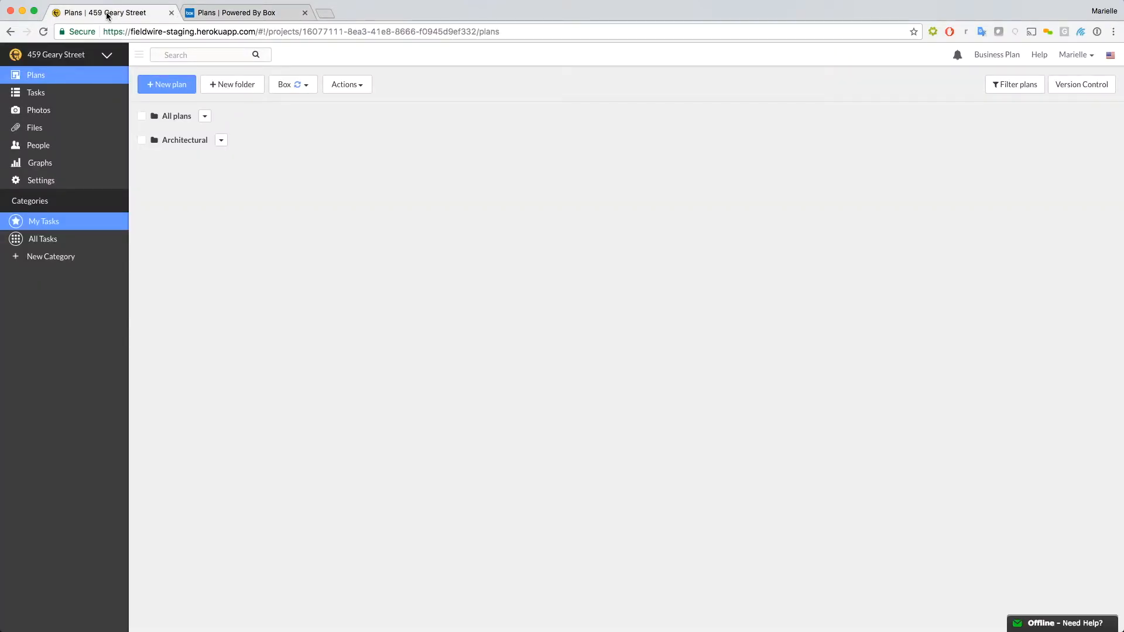
mouse_move(231, 84)
type("E")
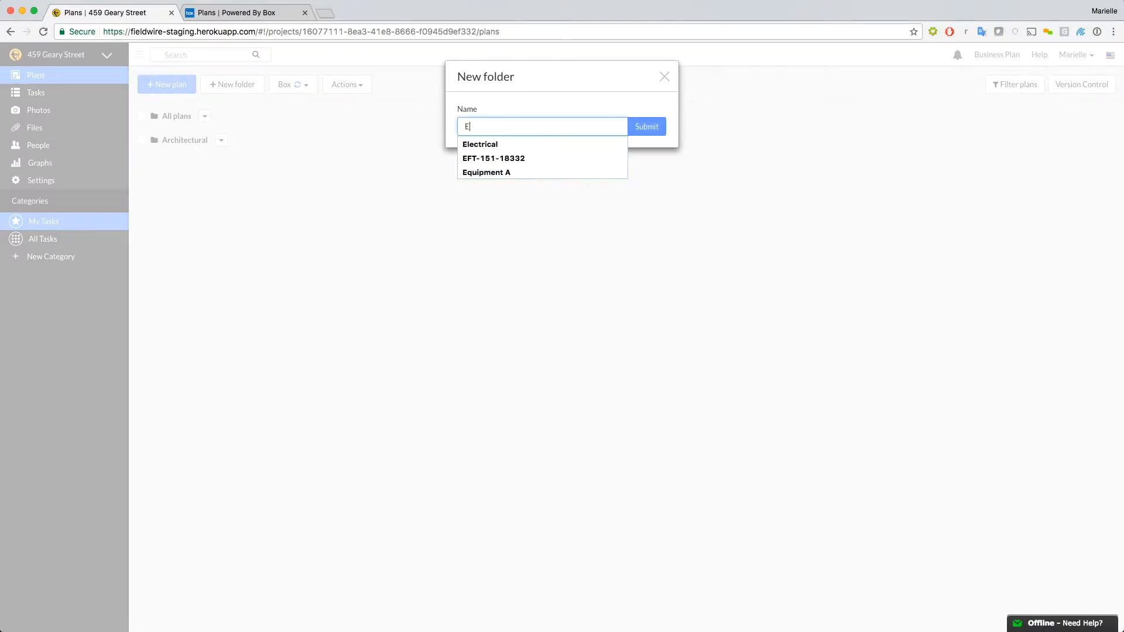
Step: Create an Electrical plans folder in Fieldwire from the name suggestions
left_click(644, 127)
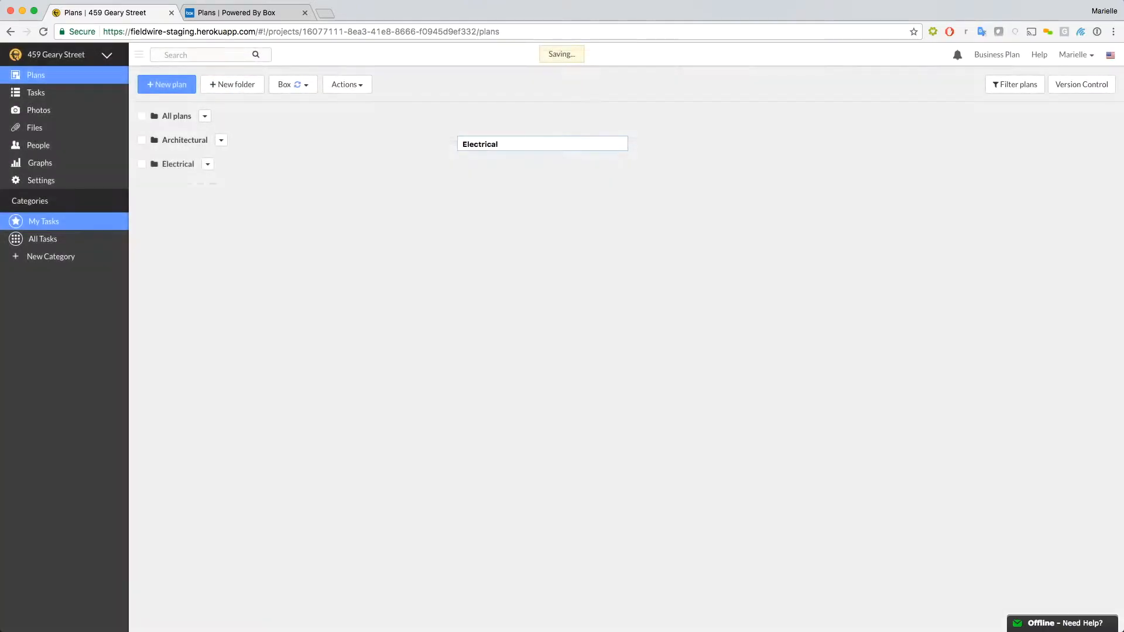
left_click(246, 11)
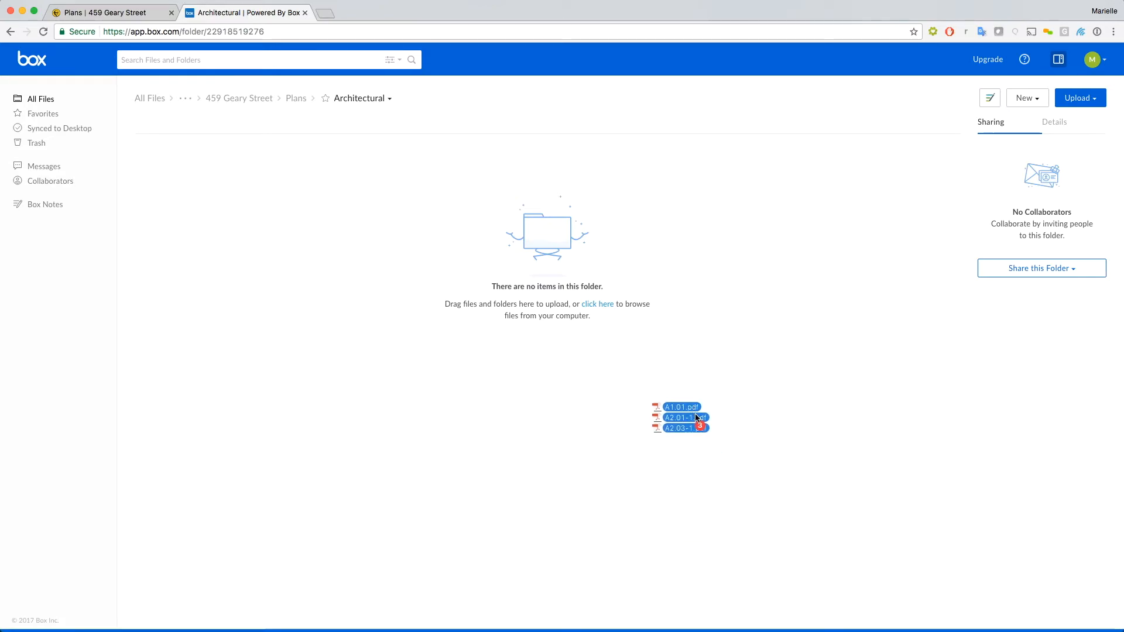
Step: Drag the A1.01, A2.01-1 and A2.03-1 PDFs into Box's Architectural folder
left_click_drag(680, 417, 547, 248)
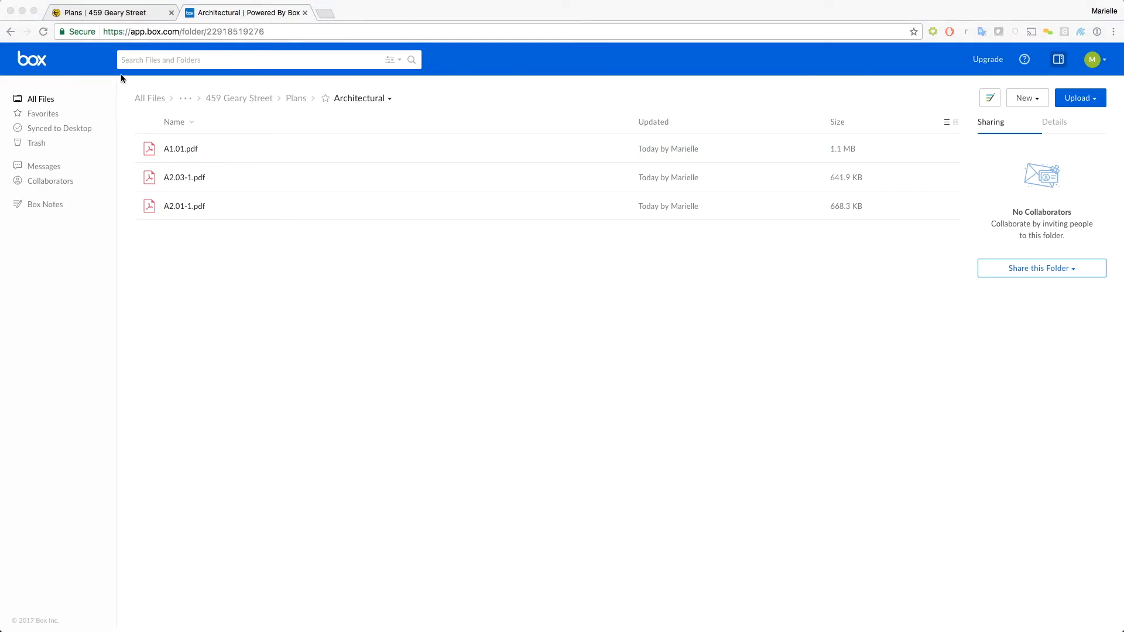
left_click(107, 12)
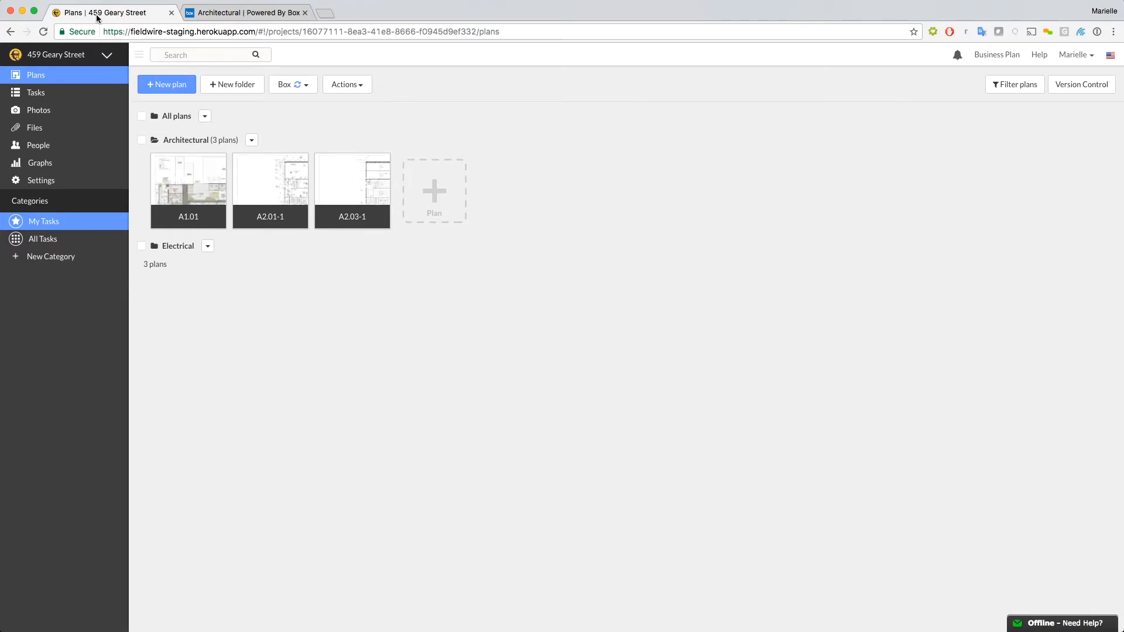
Step: Check Architectural shows the three synced plans, then switch to Box
left_click(247, 11)
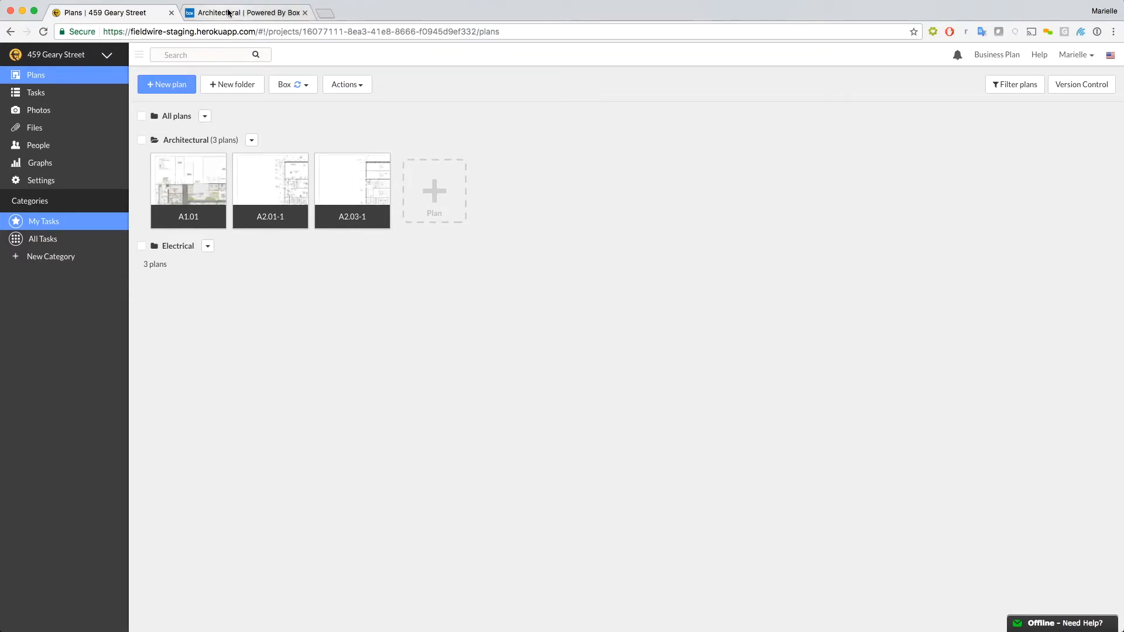
left_click(246, 12)
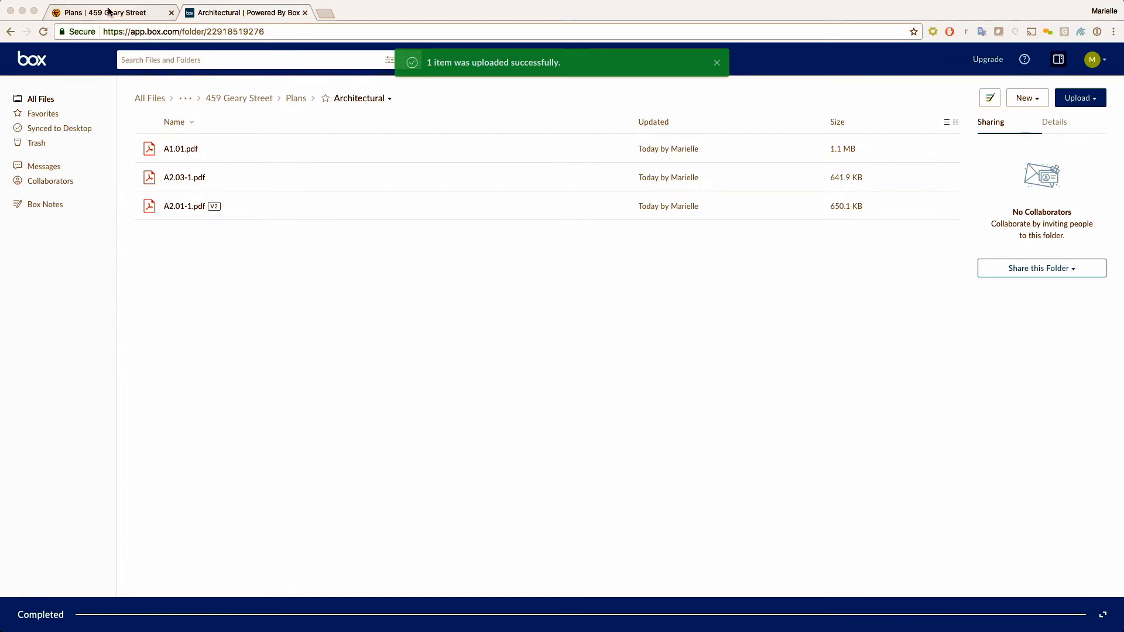
Step: Browse Box's Architectural folder and return to the Fieldwire plans page
left_click(108, 12)
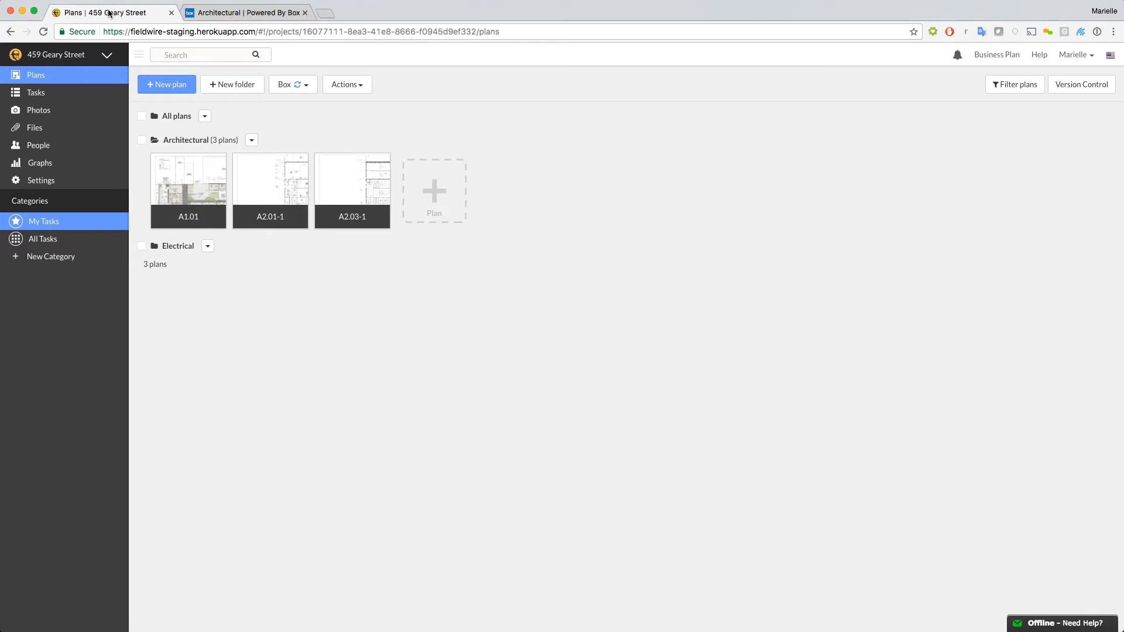
mouse_move(107, 13)
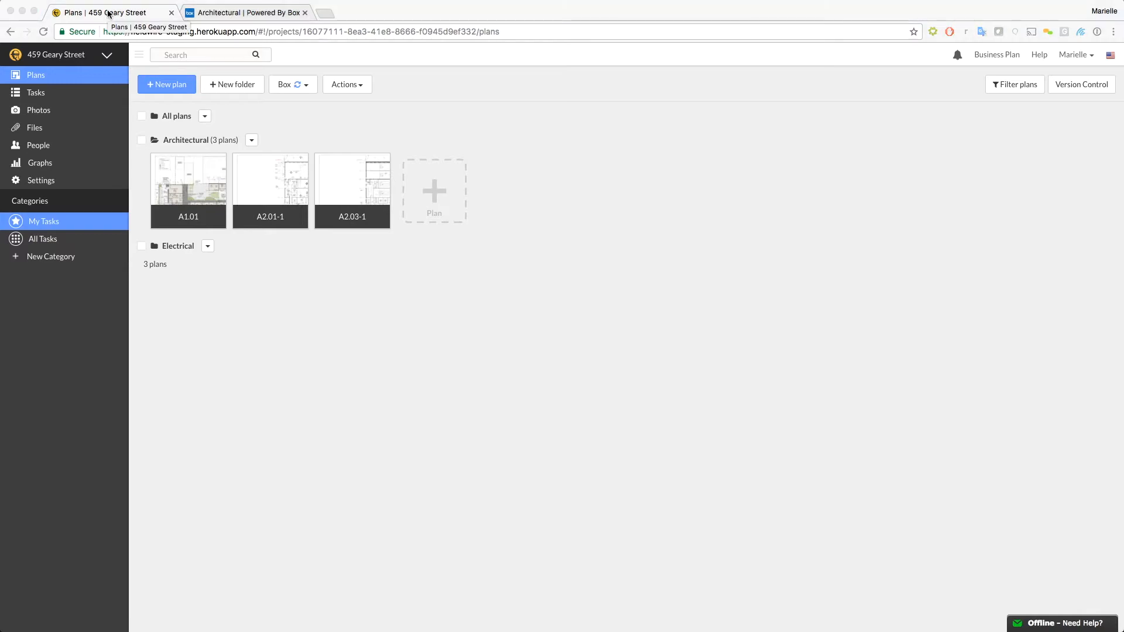
Step: In Box's project Files folder, create a new folder named Submittals
left_click(248, 12)
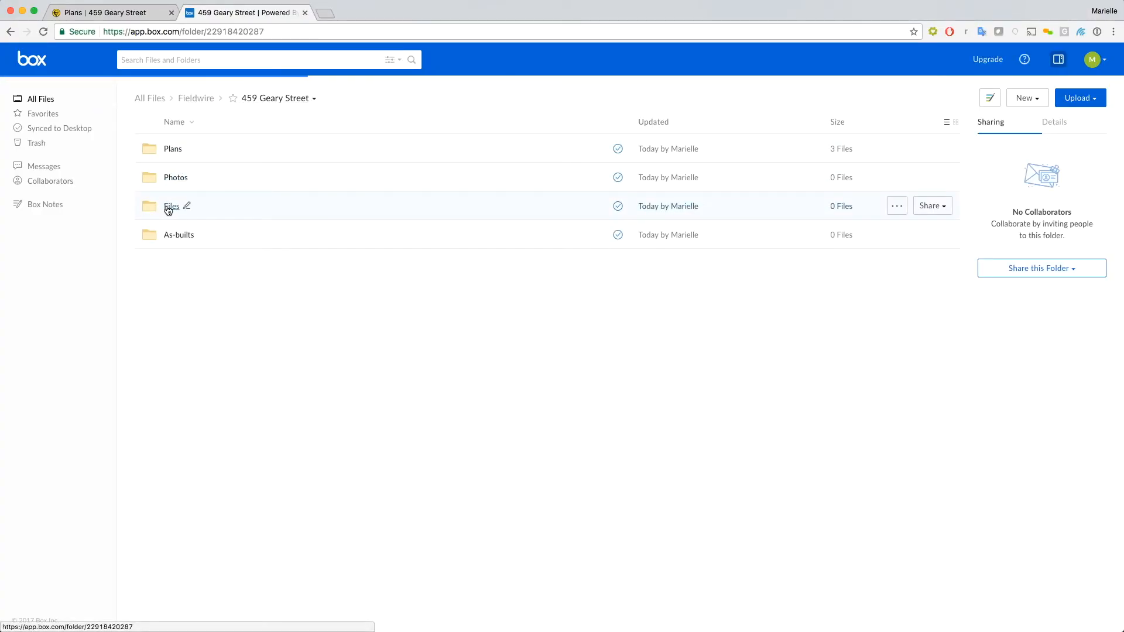
left_click(171, 206)
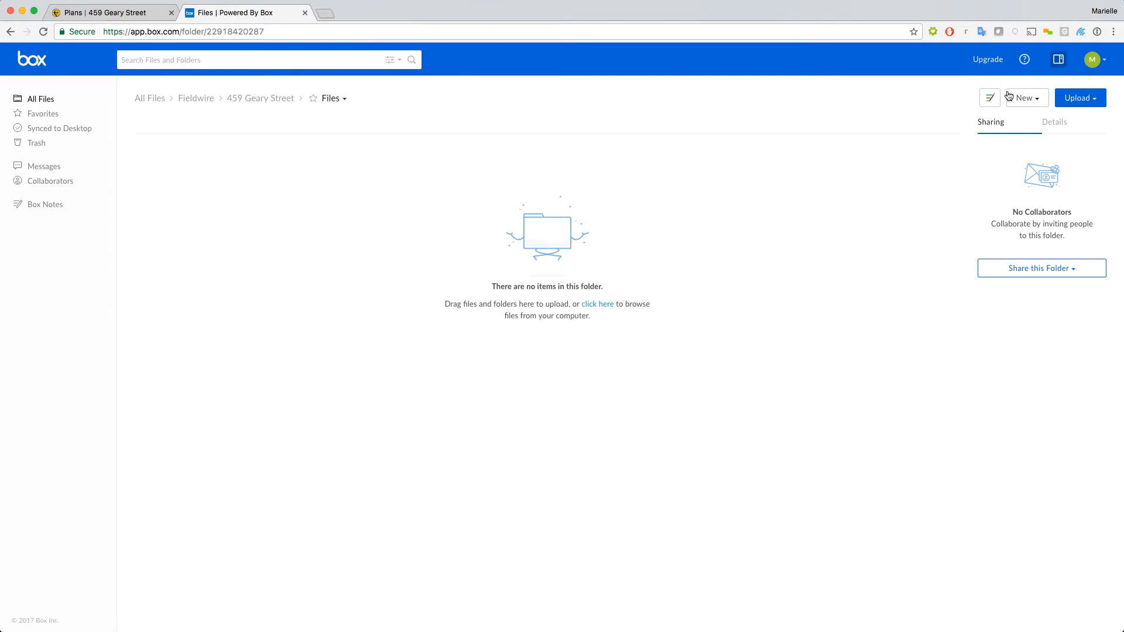
type("Su")
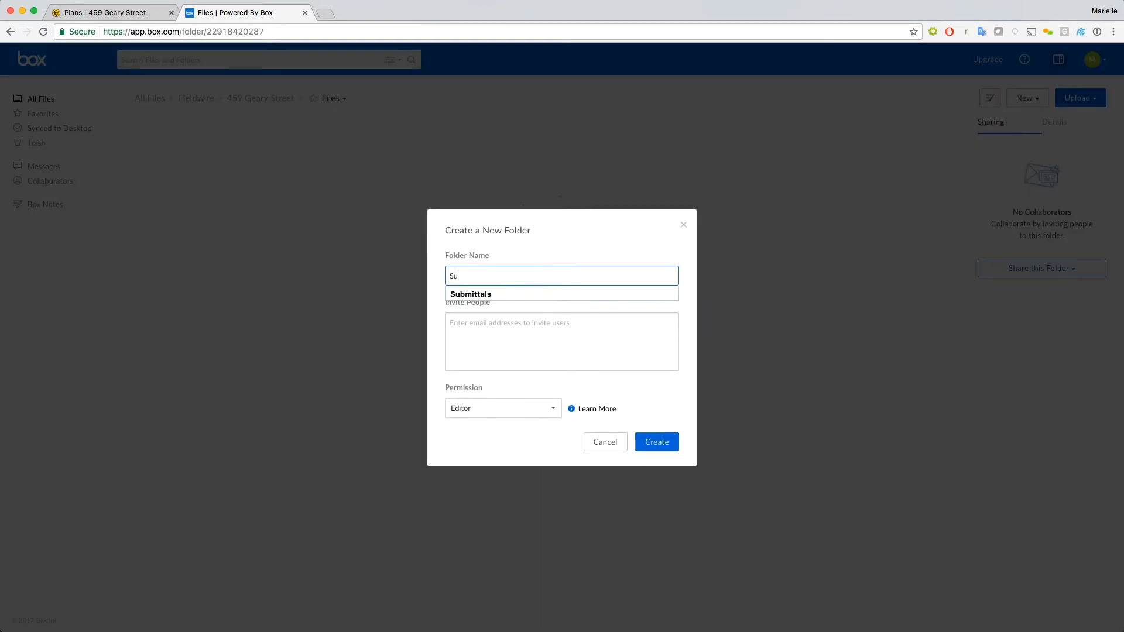
left_click(656, 441)
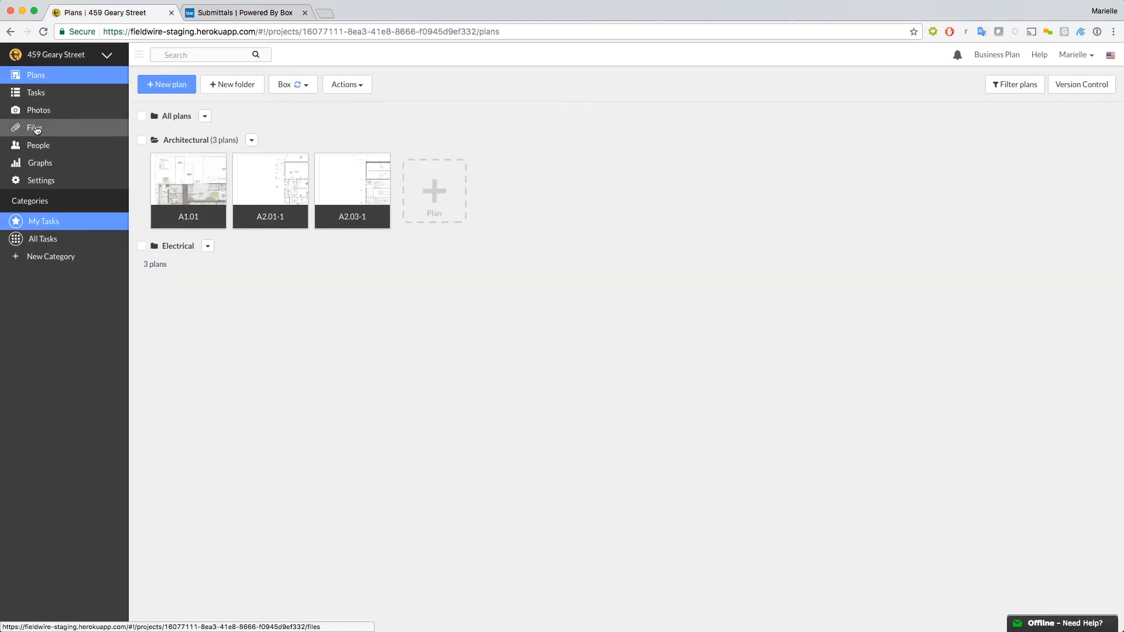
Step: View the project's Files page in Fieldwire showing Submittals with its two PDFs
left_click(34, 128)
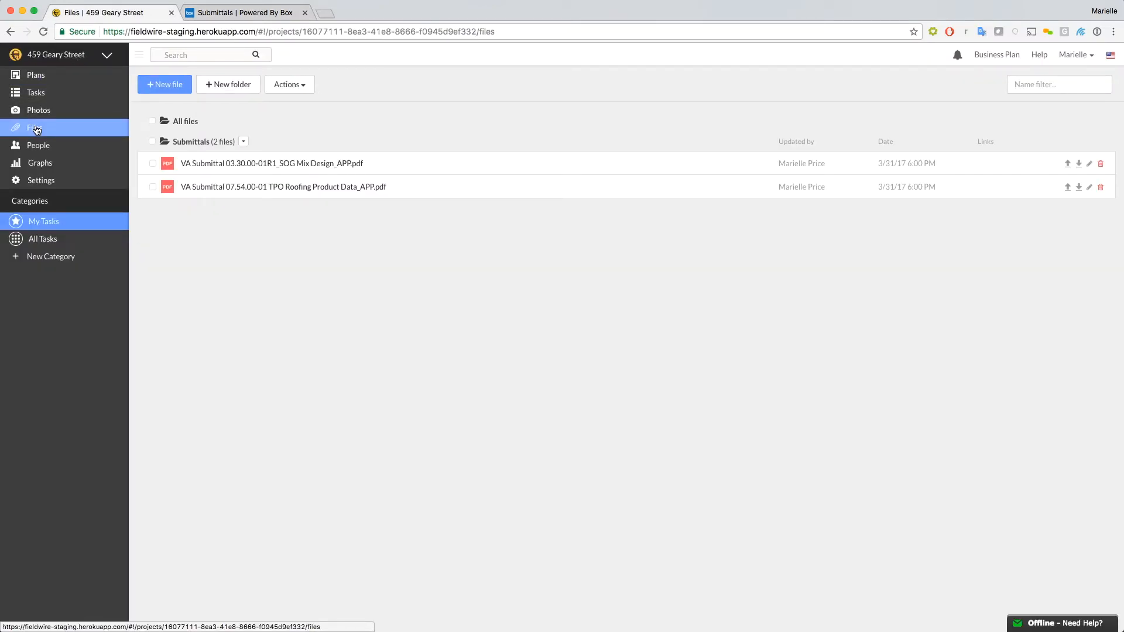
Step: Upload Carpet Tile.jpg to the project's Photos, then switch to the Box project folder
left_click(243, 12)
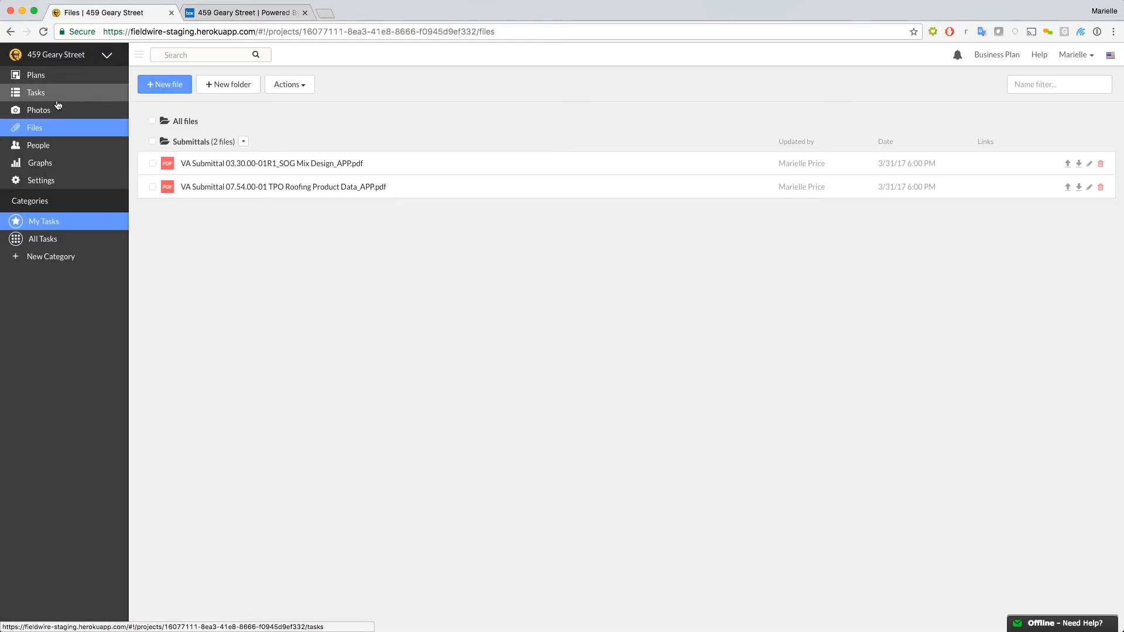
left_click(38, 110)
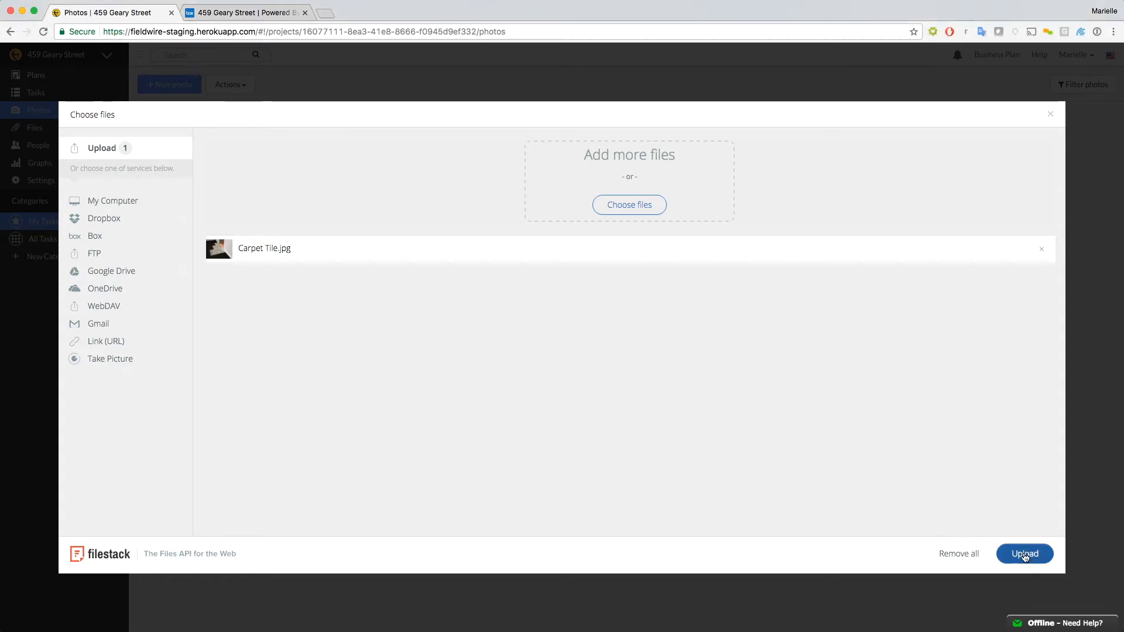
left_click(1023, 553)
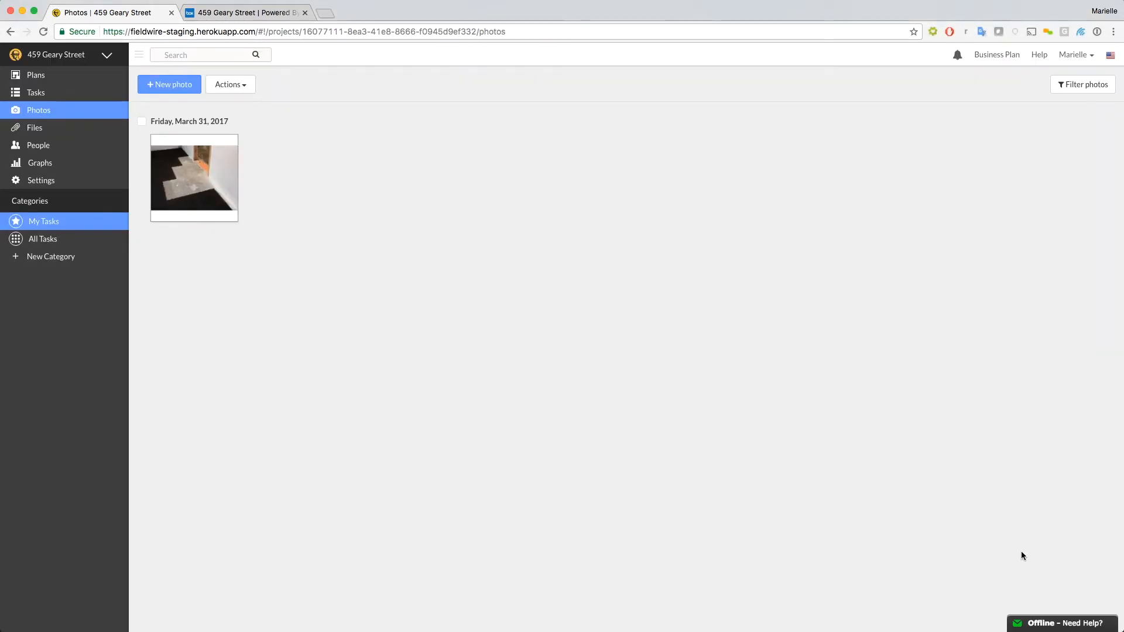
left_click(246, 12)
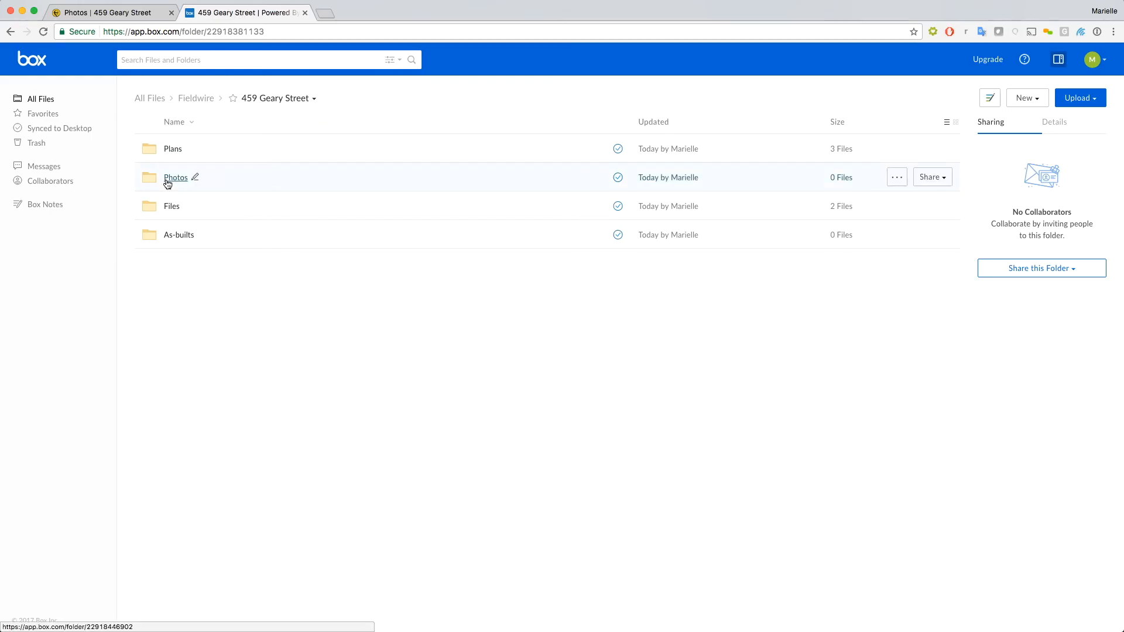
left_click(175, 176)
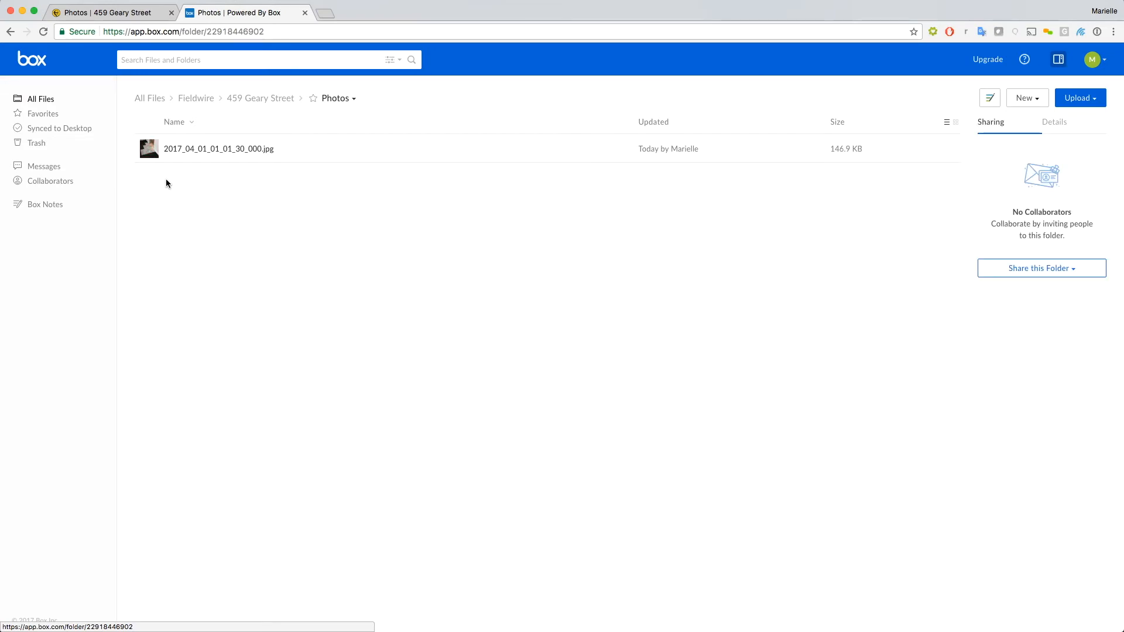
left_click(260, 98)
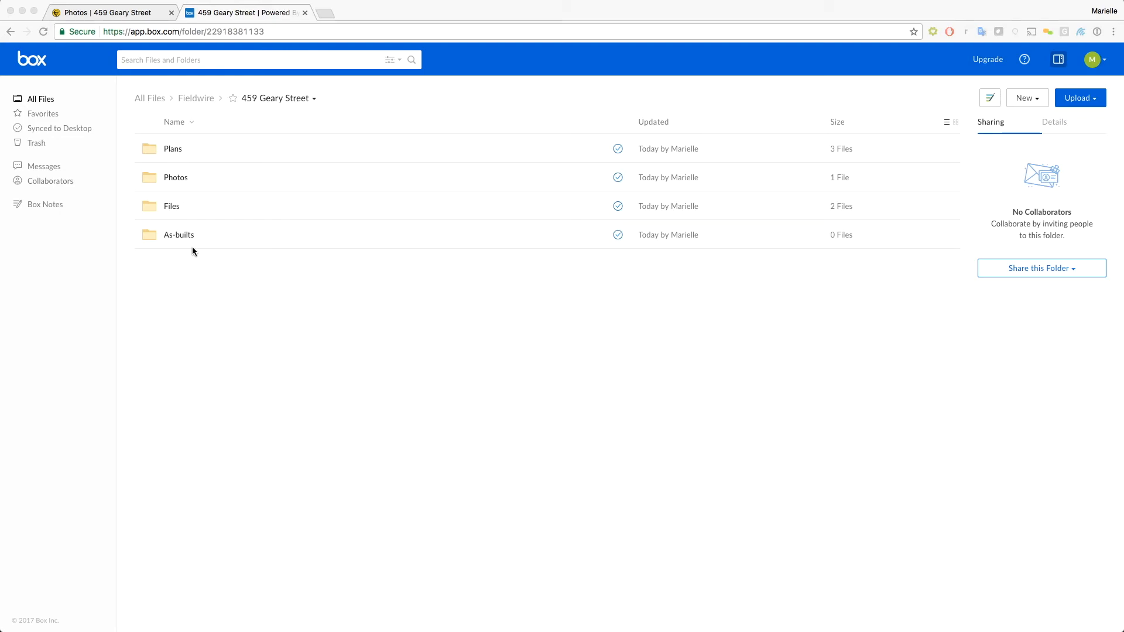
Step: On plan A2.01-1, freehand-mark the top wall and link the SOG Mix Design submittal
left_click(107, 12)
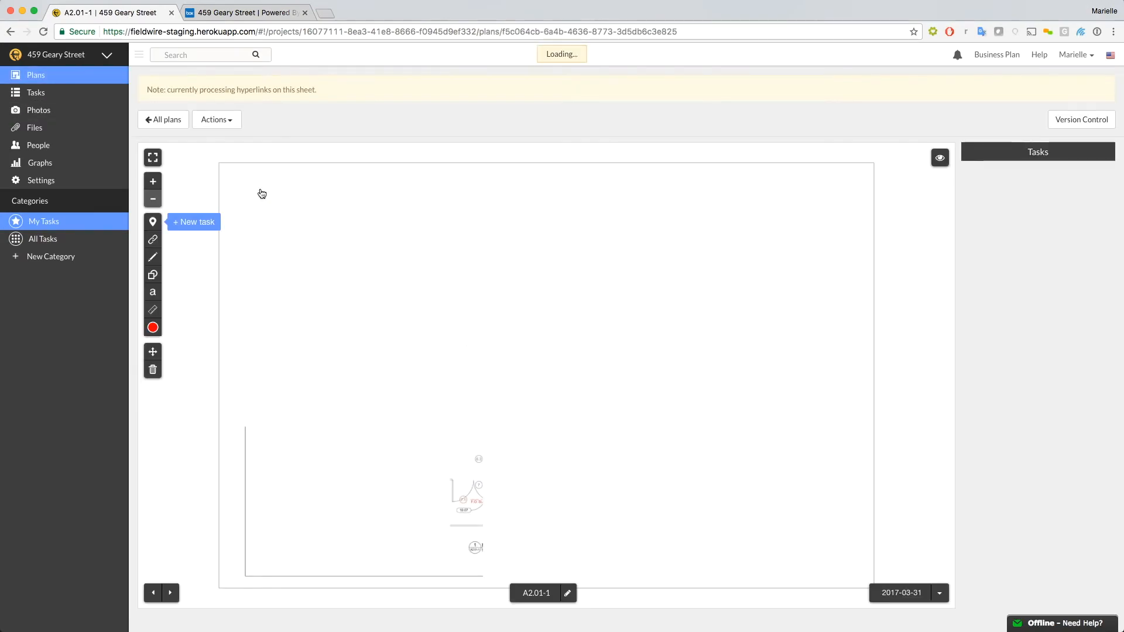
left_click(152, 256)
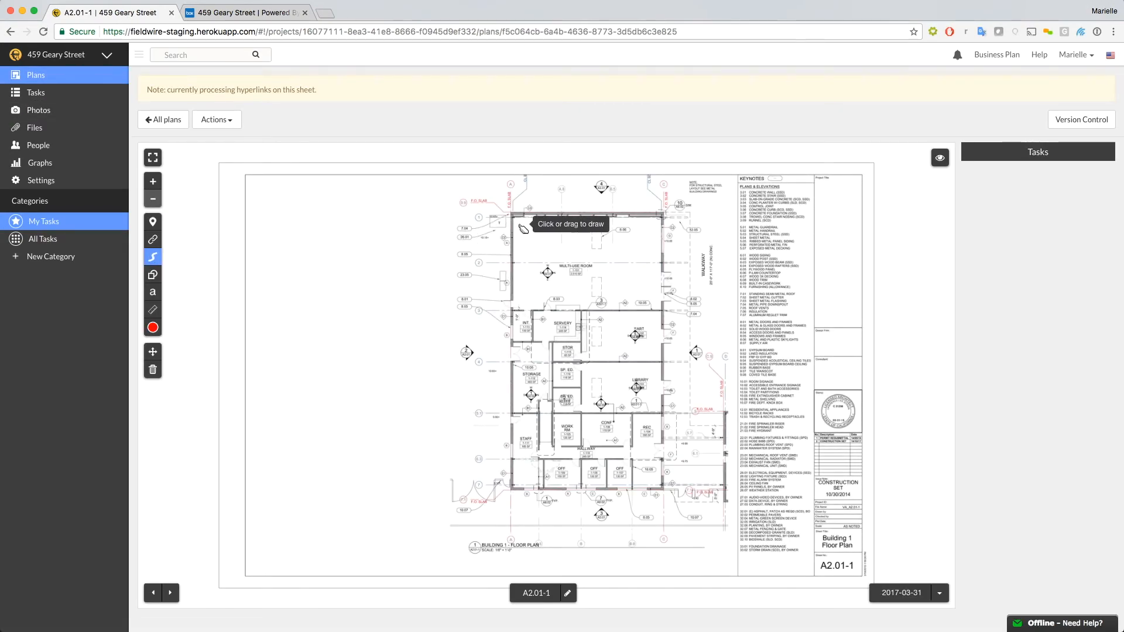
left_click_drag(520, 216, 663, 215)
type("su")
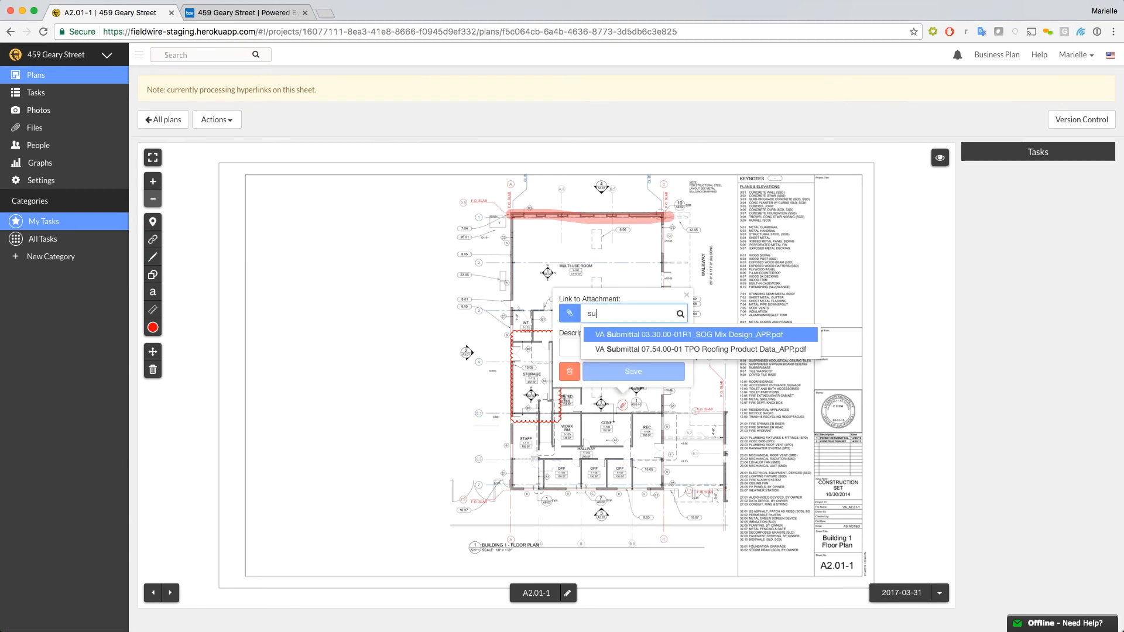
left_click(692, 334)
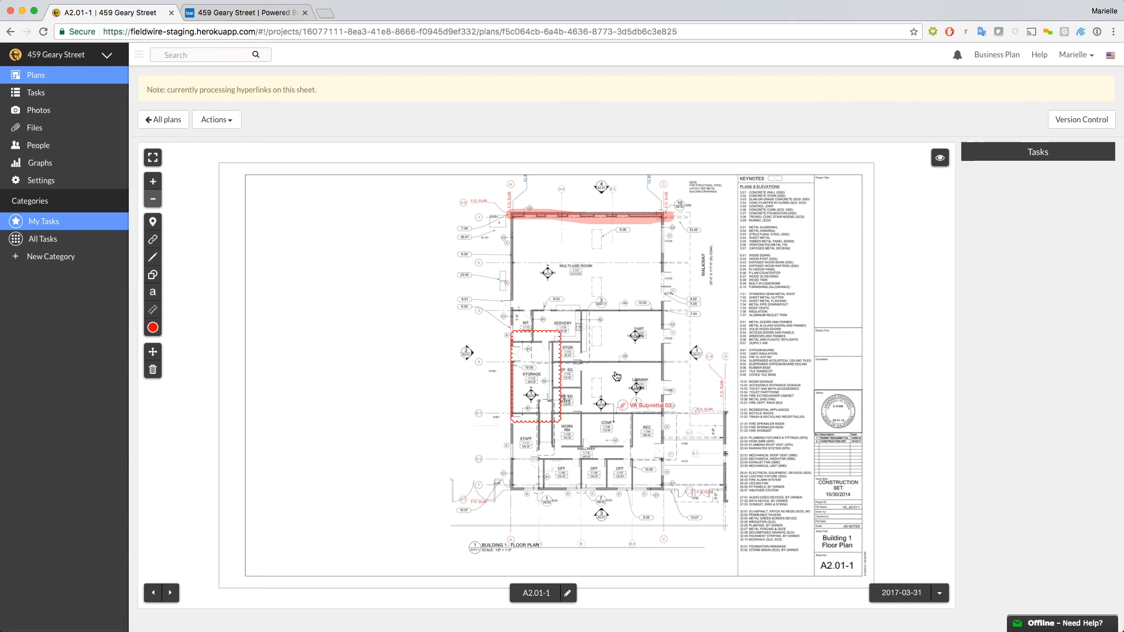
Step: Open the exported A2.01-1.pdf in Box's As-builts and return to Fieldwire
left_click(244, 12)
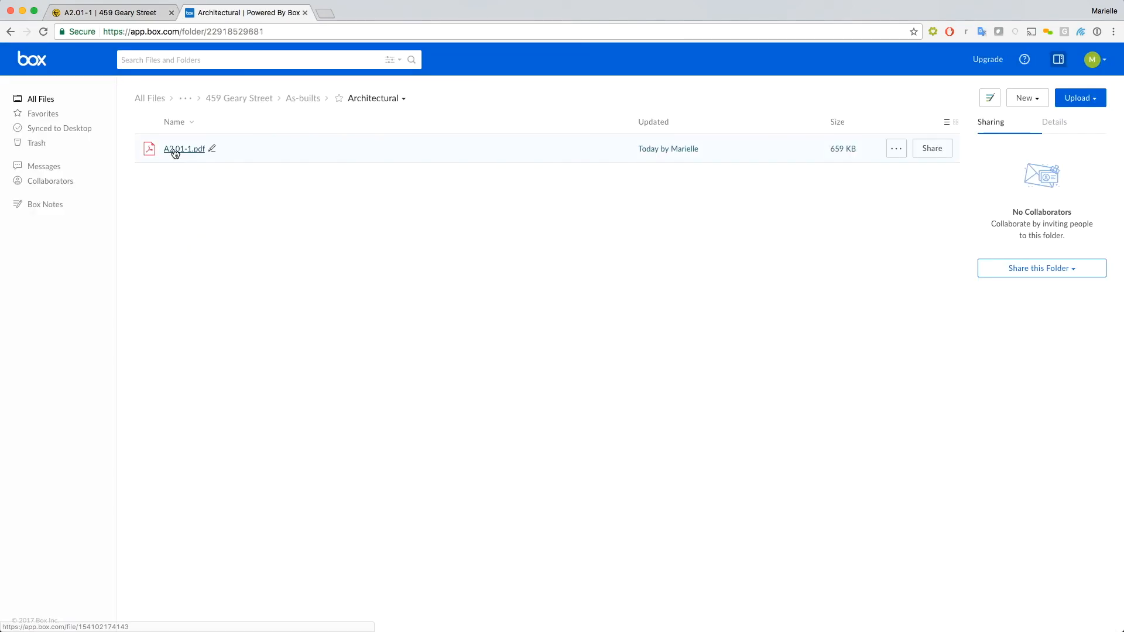
left_click(184, 149)
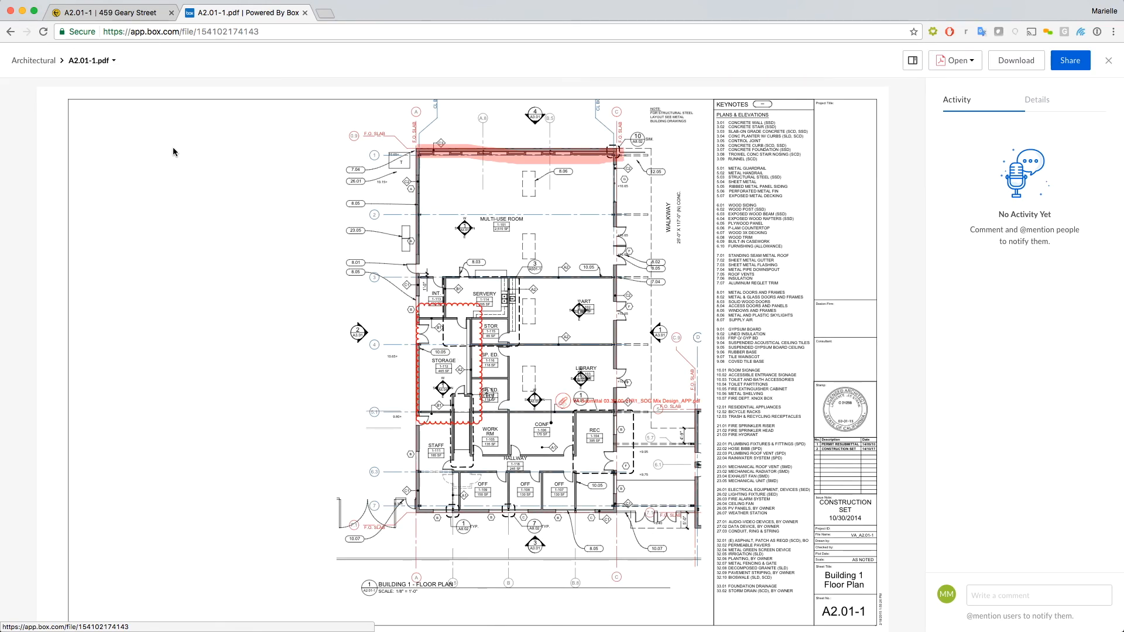
left_click(108, 12)
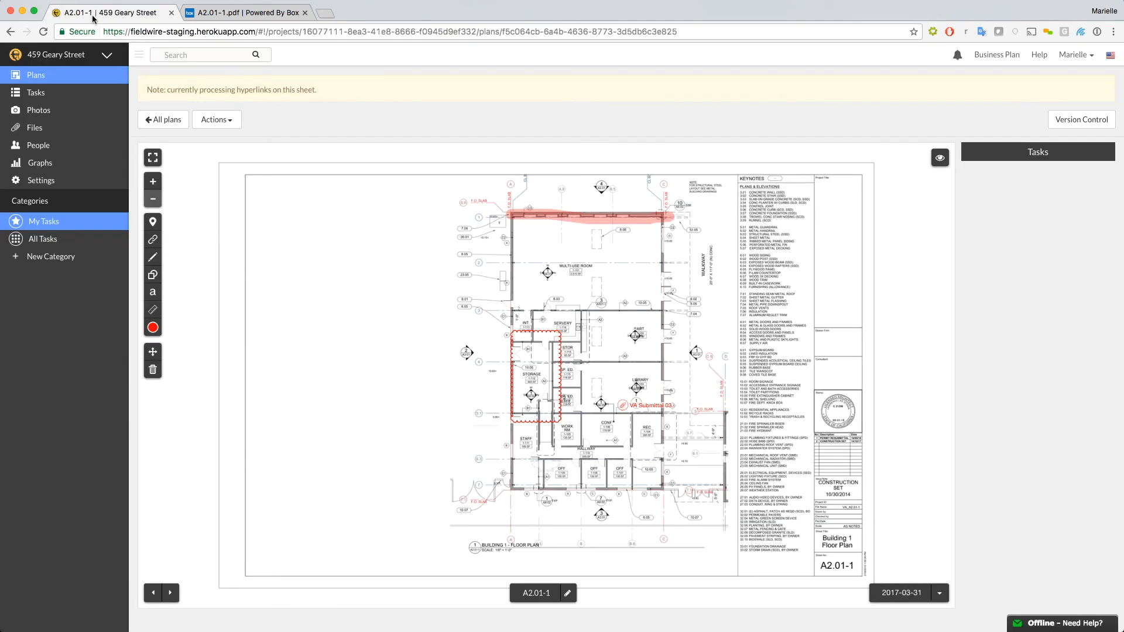
Step: Return to the All plans list and reveal the Box connection's Disconnect option
left_click(163, 119)
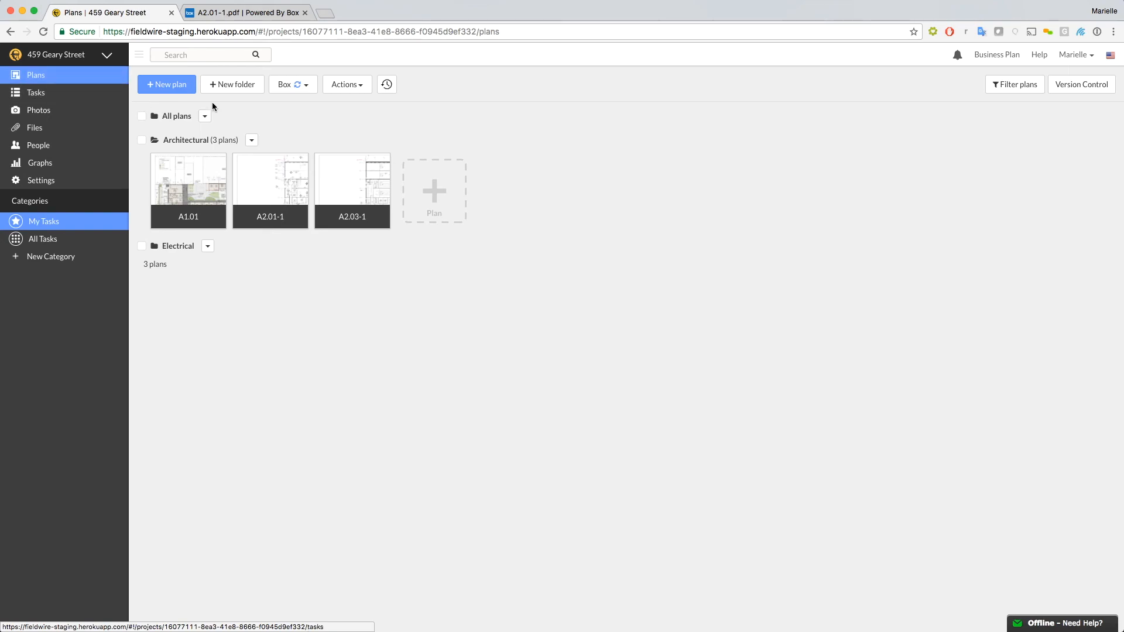
left_click(293, 84)
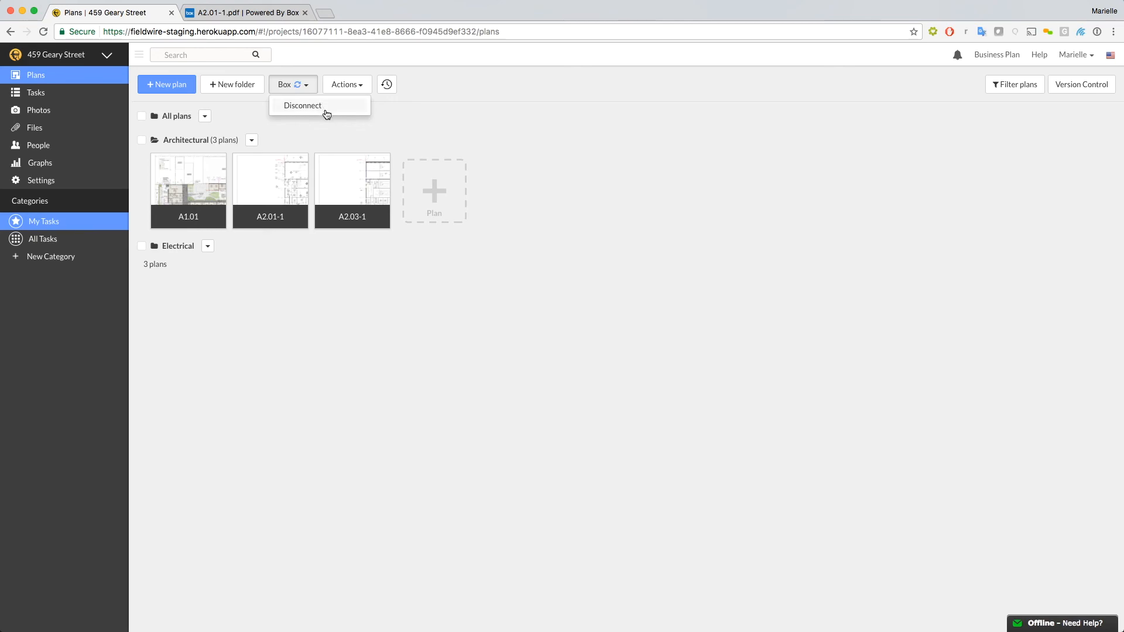